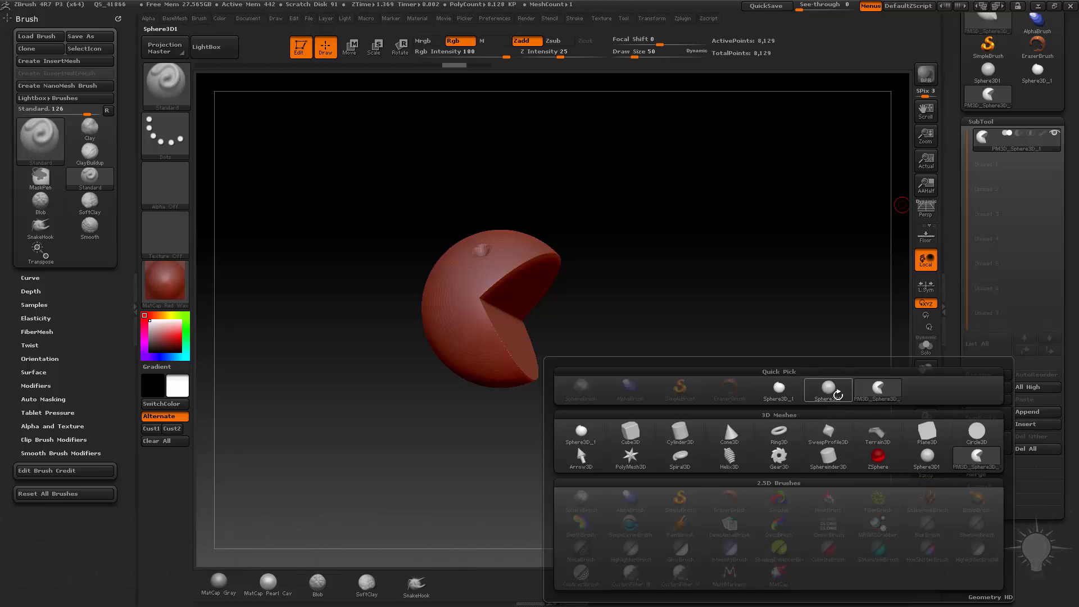
Step: Append a Sphere3D from Quick Pick as a second SubTool beside the Pac-Man body
left_click(828, 390)
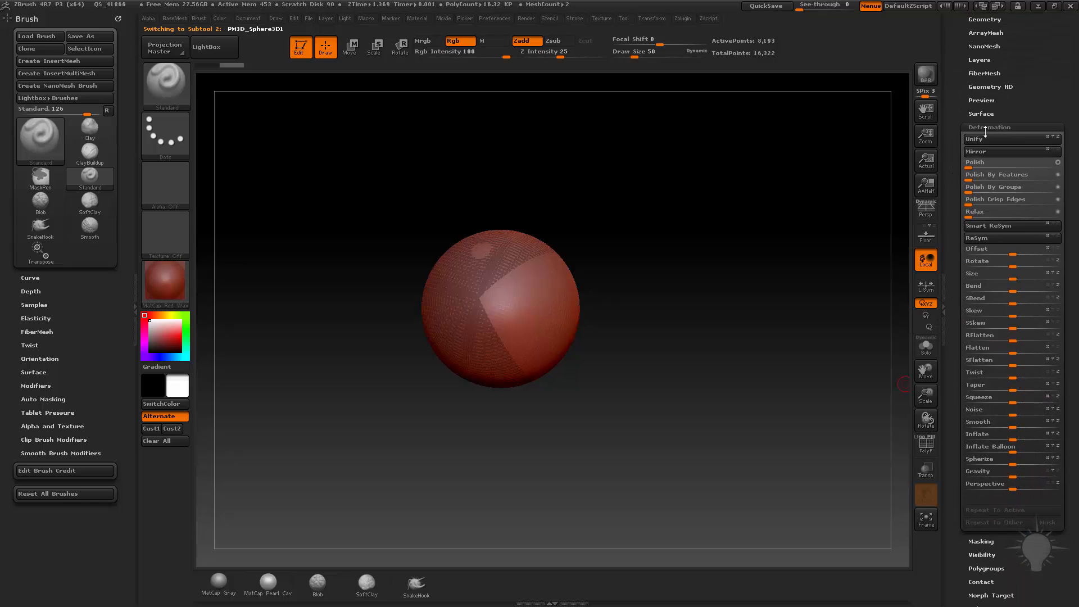
mouse_move(1008, 285)
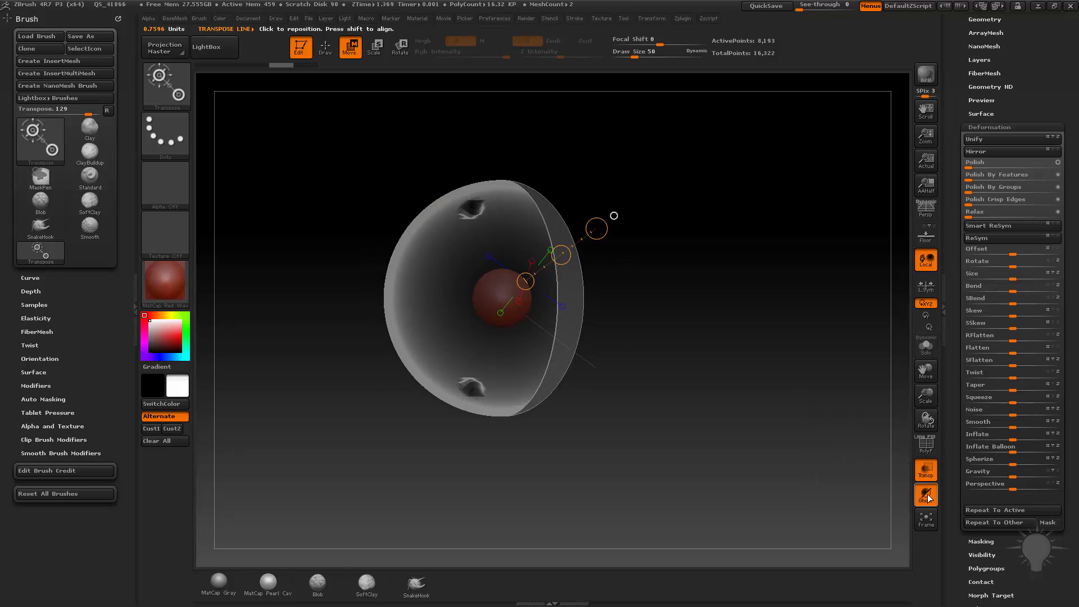
Step: Scale the appended sphere down to a small pellet with Transpose Scale
left_click(925, 494)
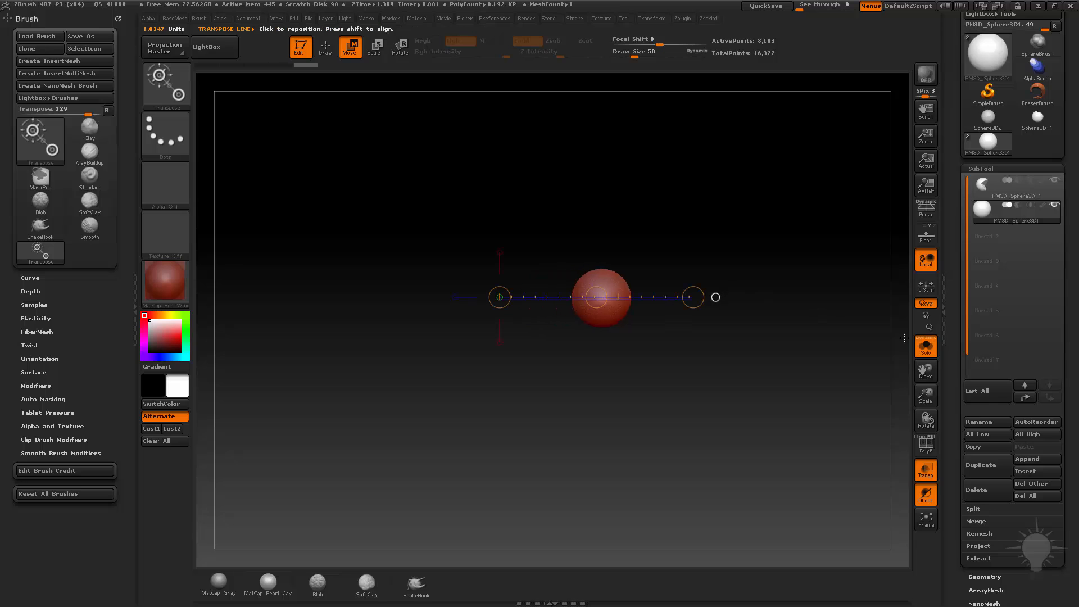
mouse_move(925, 346)
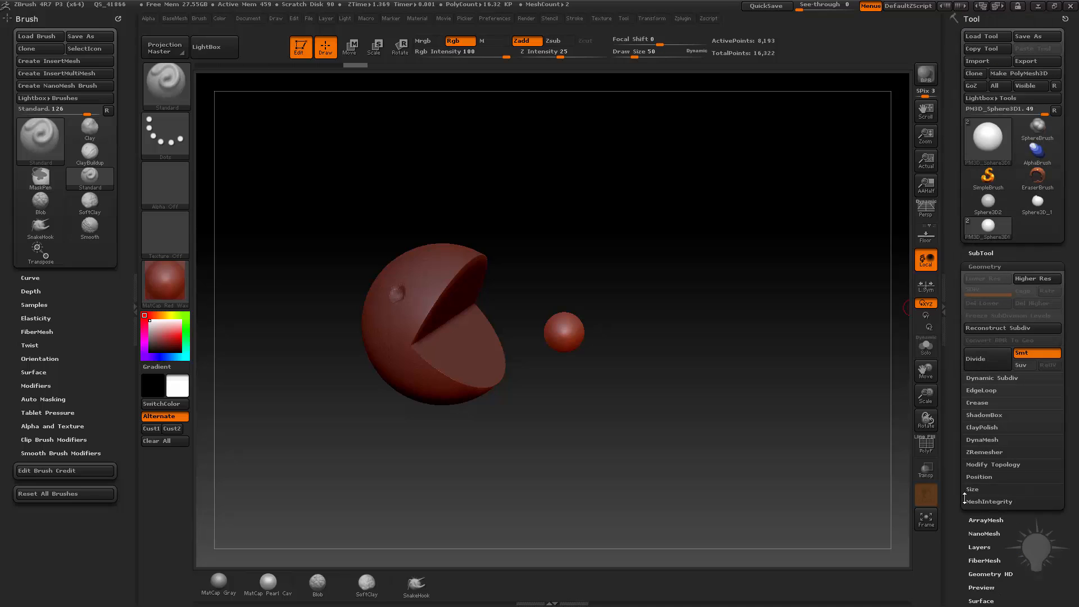
mouse_move(784, 278)
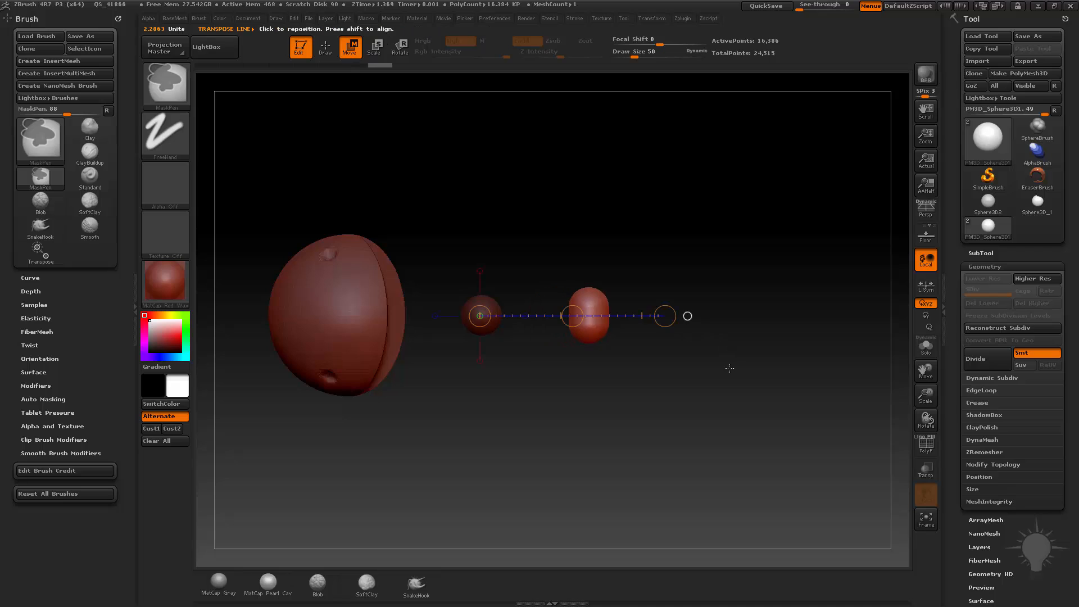
Step: Duplicate the masked pellet with Ctrl-drag Transpose Move into a row of six spheres
left_click(39, 253)
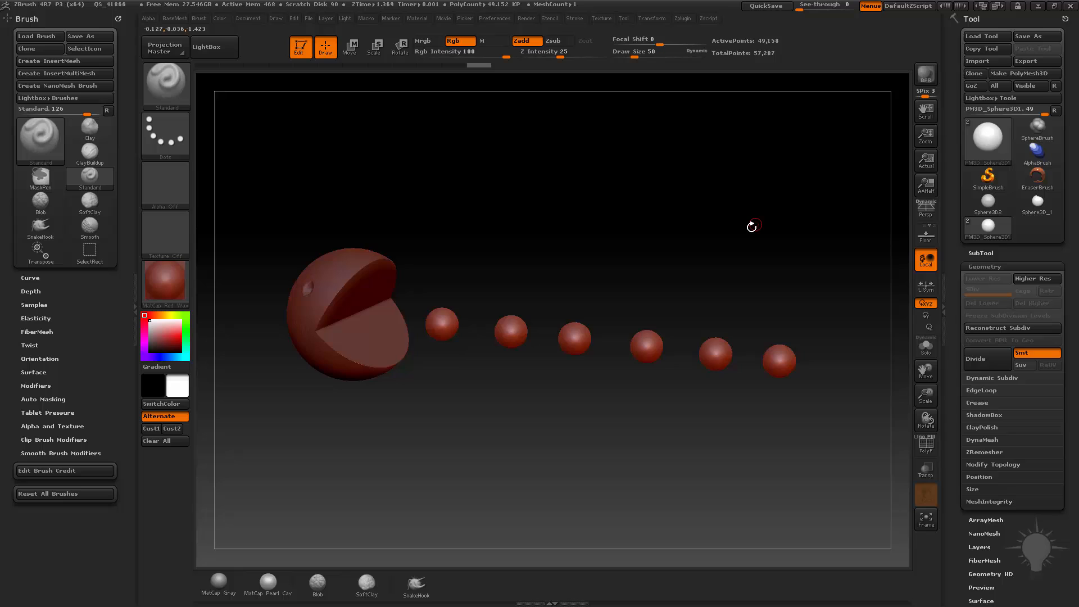
left_click(89, 225)
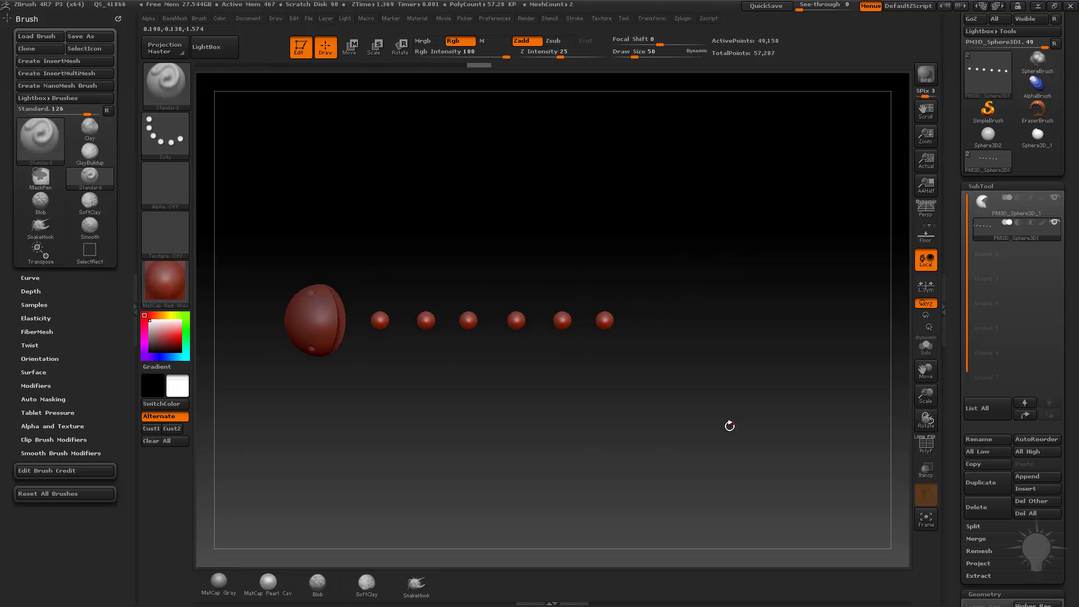
Step: Mask off the last pellet and Ctrl-drag copies downward so the trail turns a corner
left_click(40, 177)
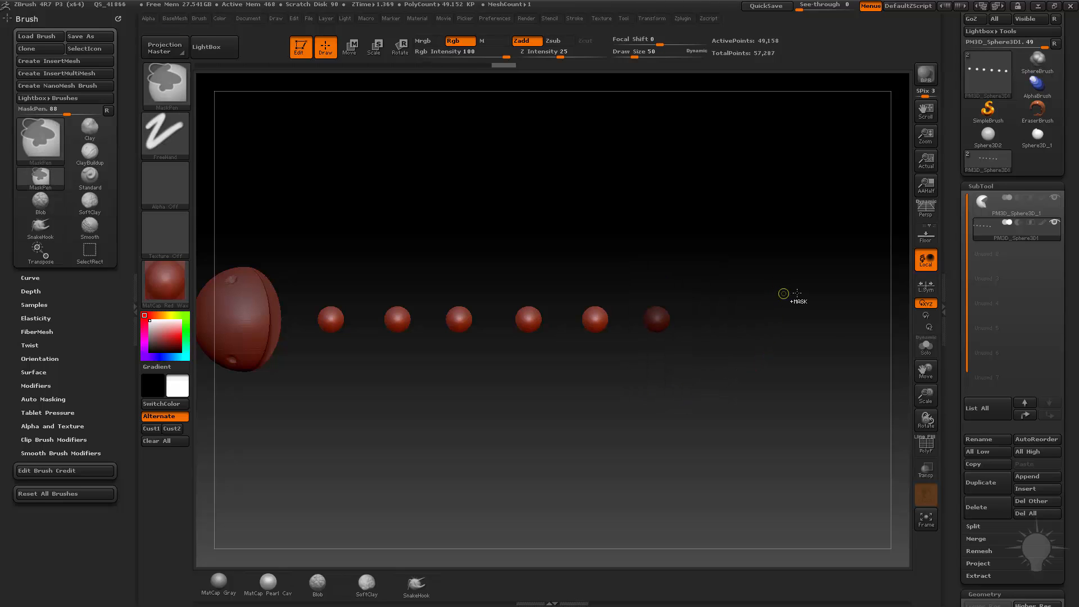
left_click(90, 181)
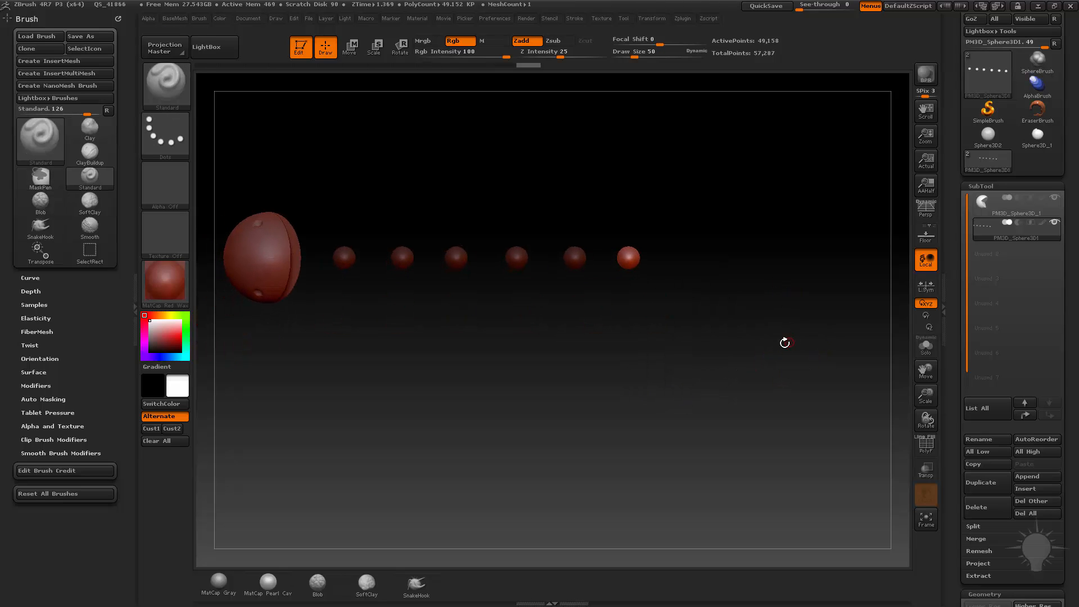
left_click(351, 46)
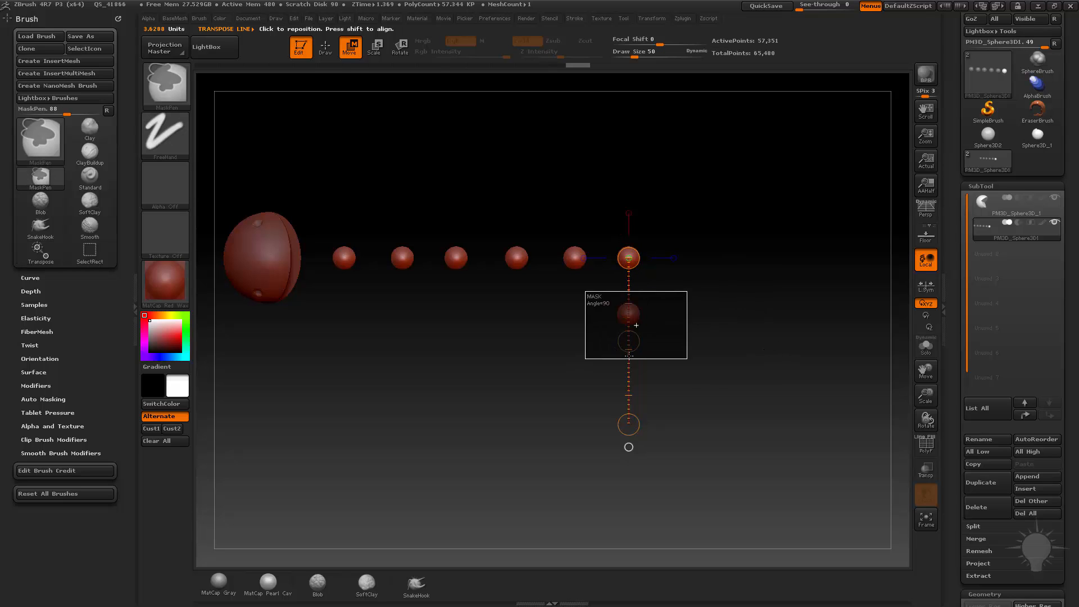
left_click(90, 253)
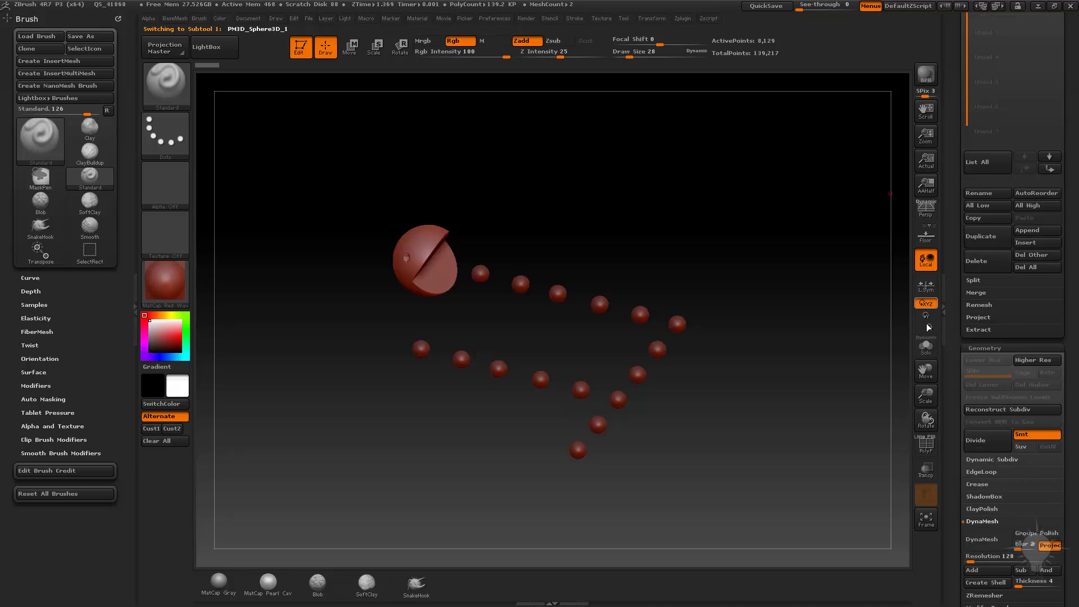
Step: Select the Pac-Man SubTool and enable Solo so the pellet trail is hidden
left_click(925, 347)
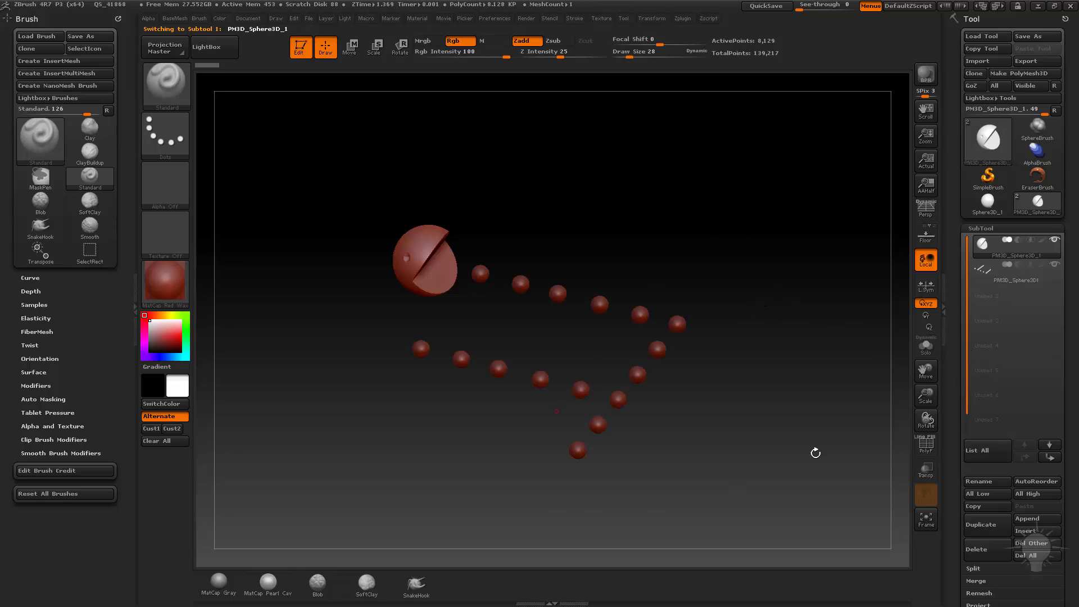
left_click(1018, 246)
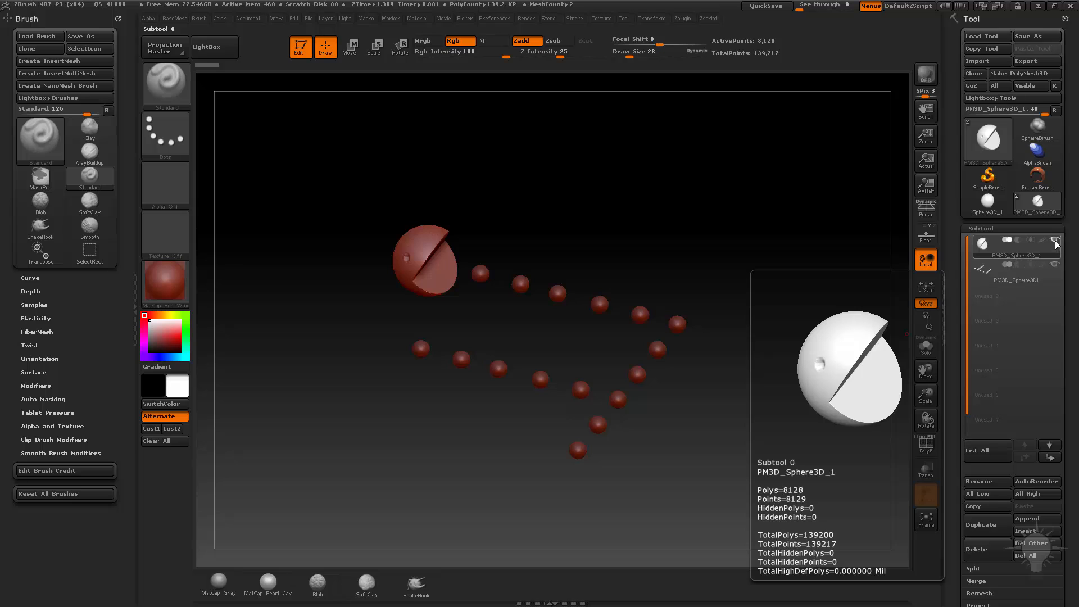
left_click(1015, 269)
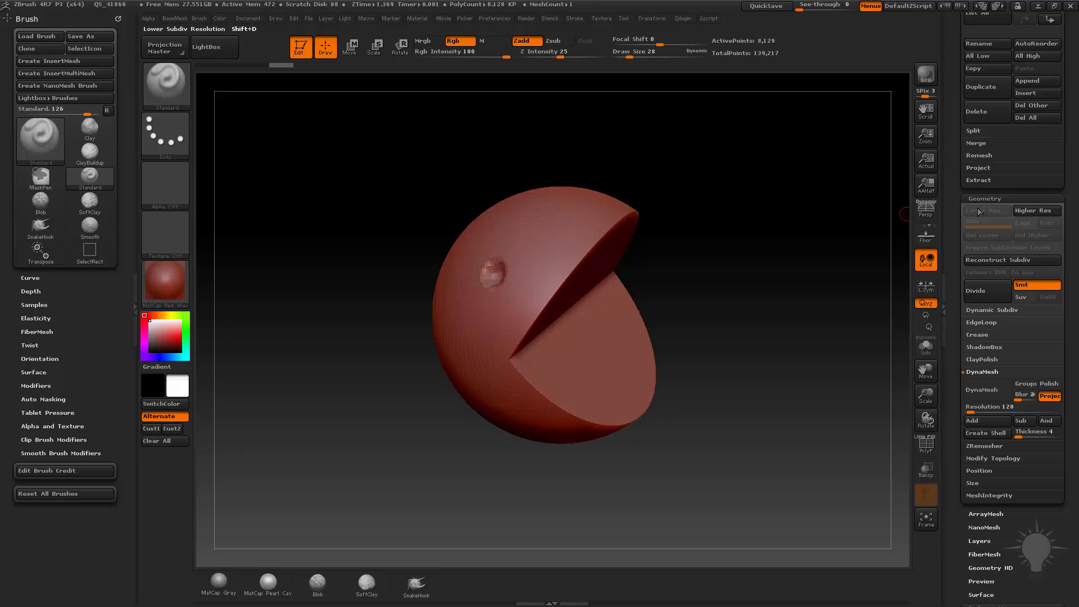
Step: DynaMesh the body, smooth the mouth edges, shade it MatCap Gray and duplicate the SubTool
left_click(1048, 396)
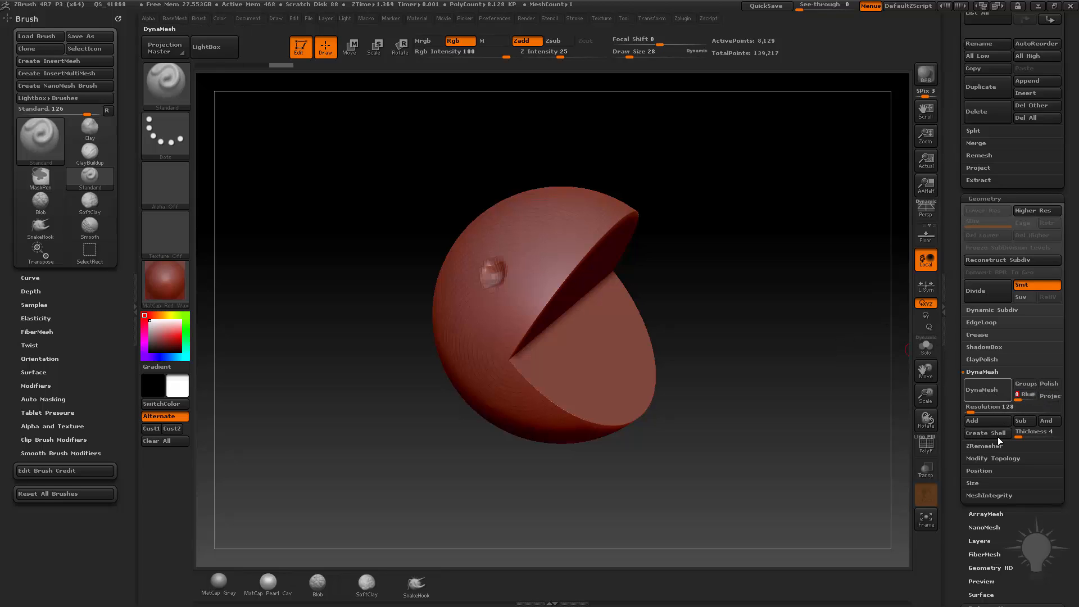
left_click(986, 390)
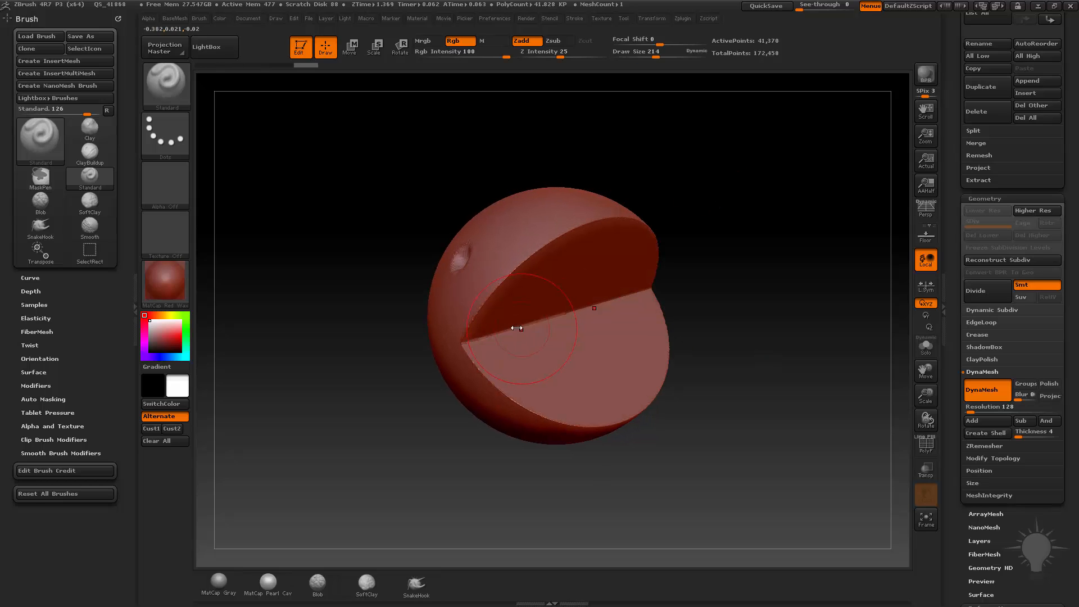
left_click(89, 228)
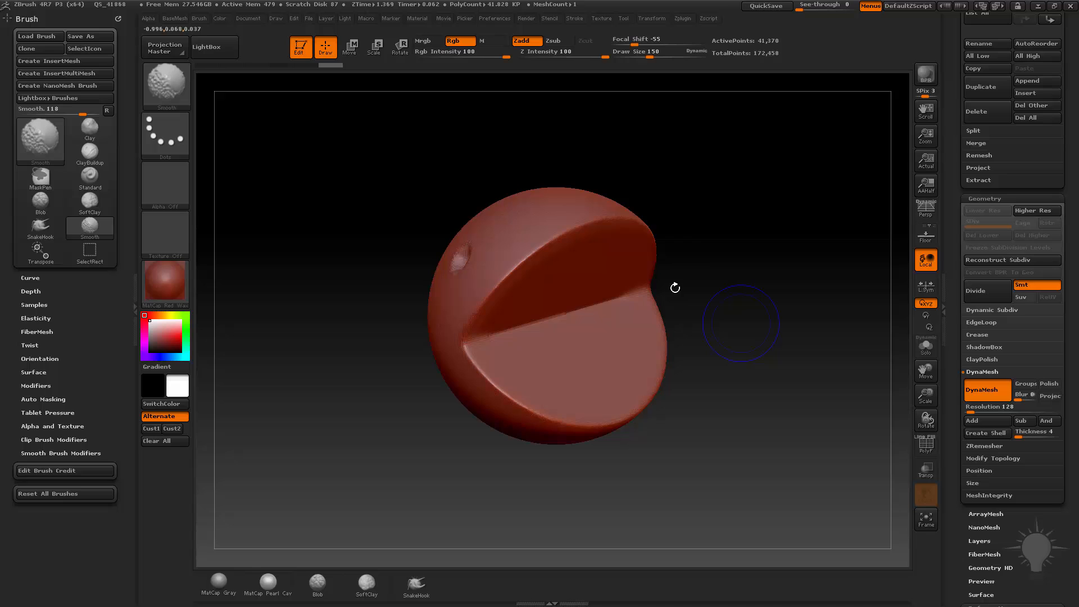
left_click(164, 284)
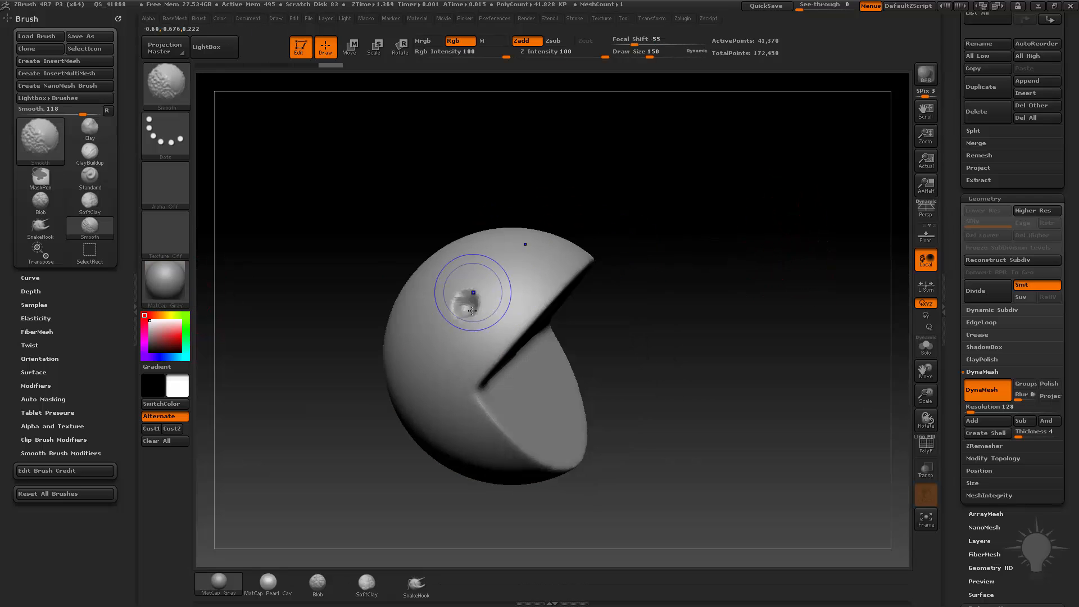
left_click(88, 131)
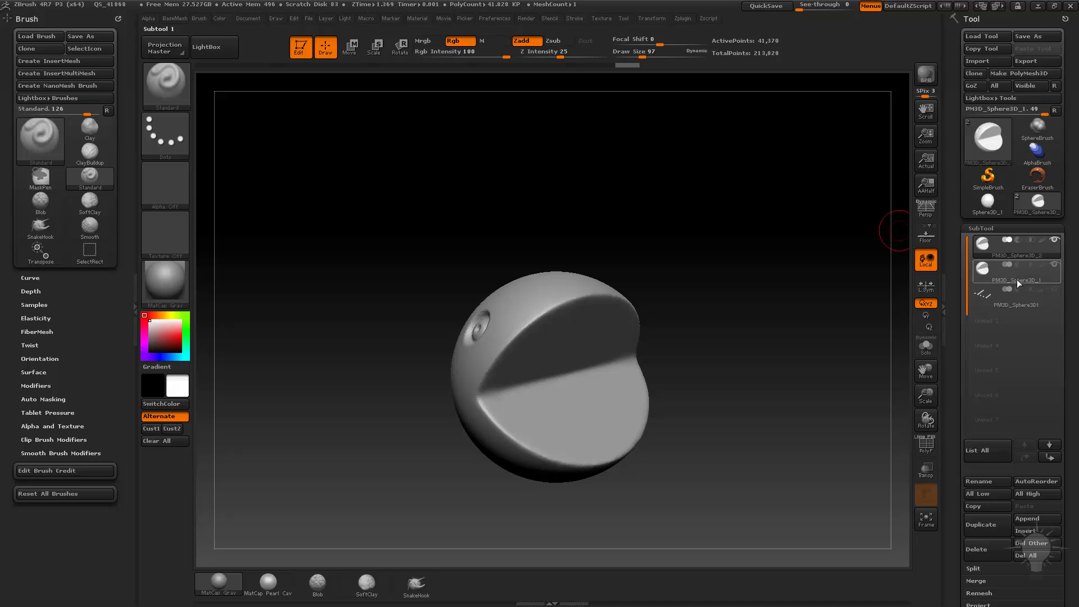
Step: On the duplicated SubTool, mask the mouth faces and inflate raised lip rims top and bottom
left_click(1016, 285)
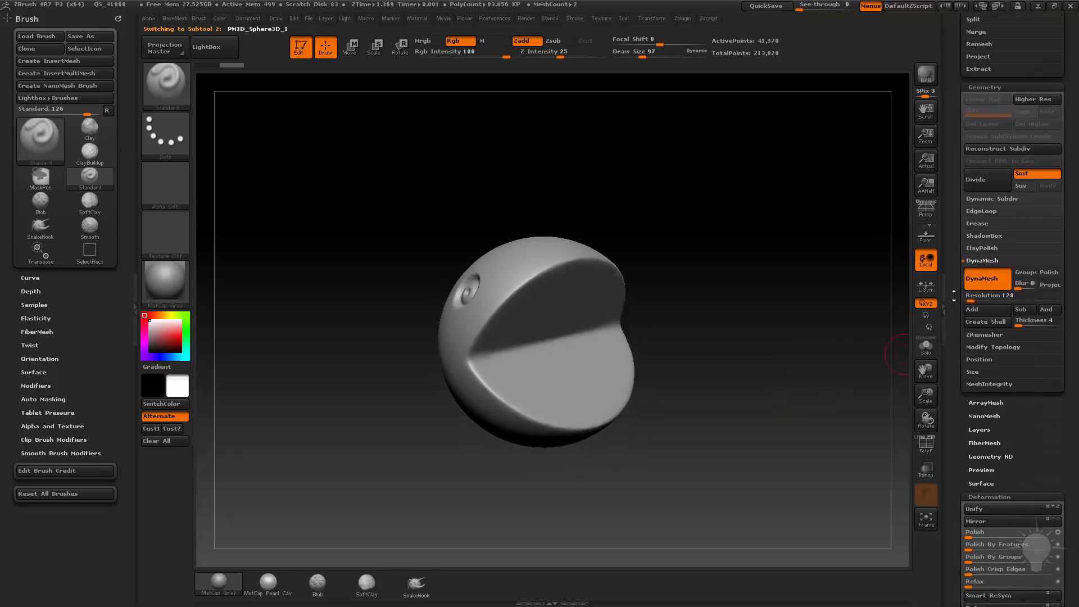
scroll("down", 3)
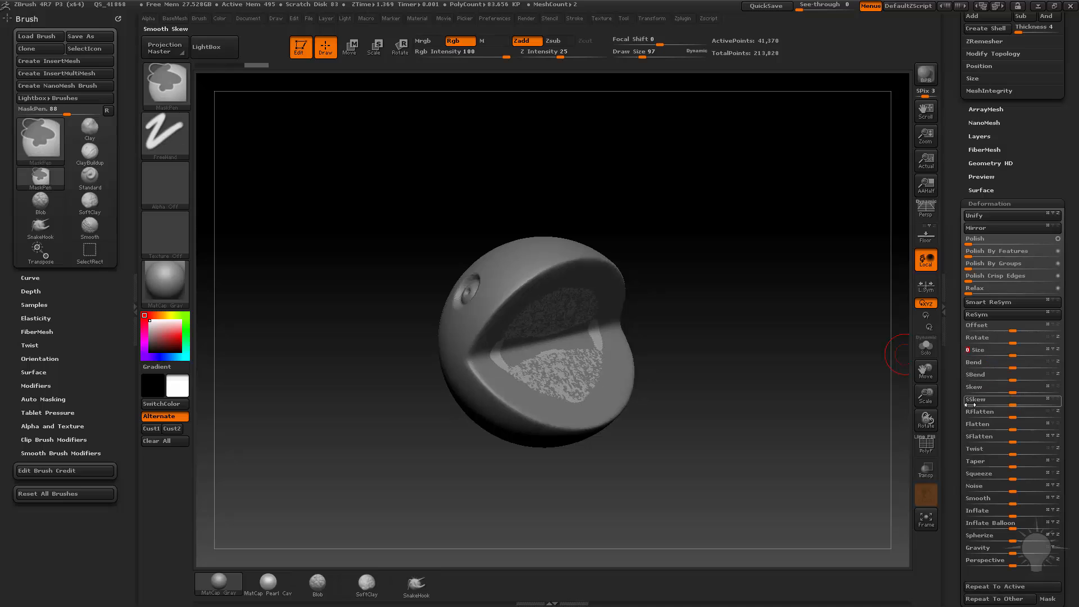
left_click(88, 180)
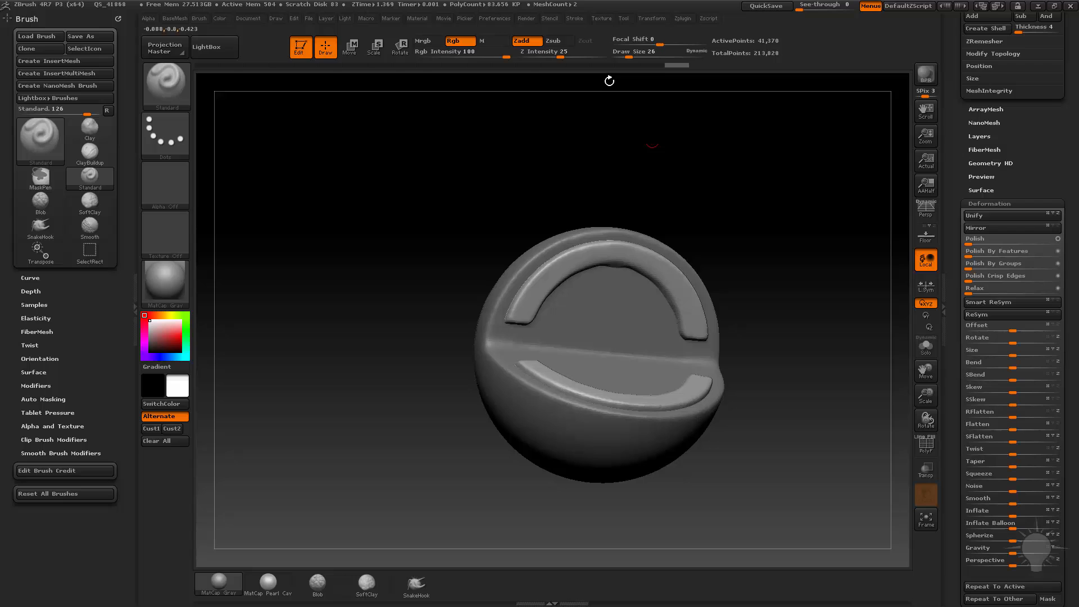
left_click(574, 18)
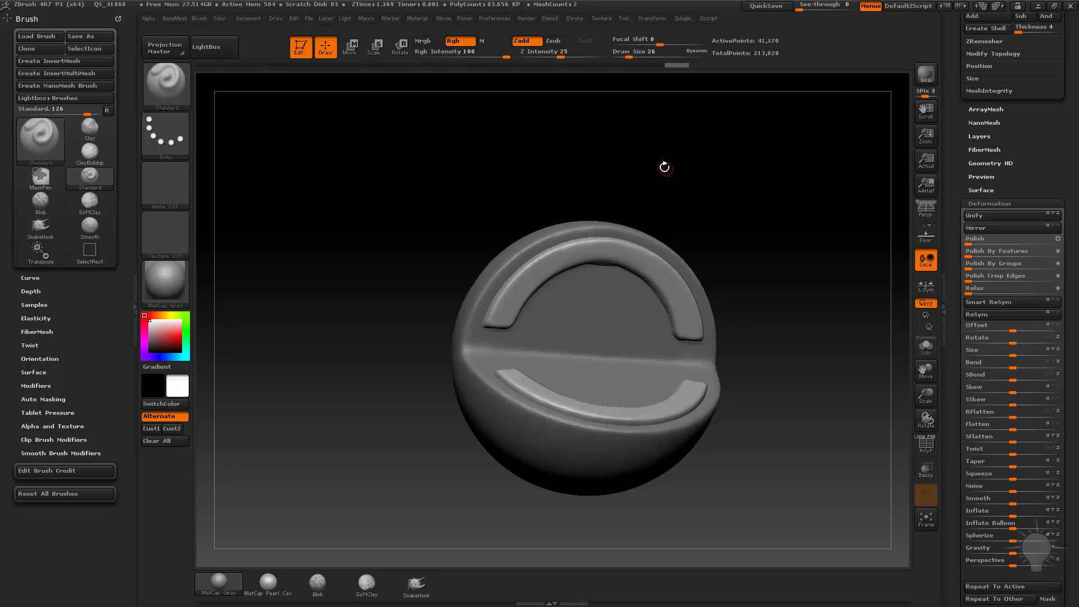
left_click(573, 18)
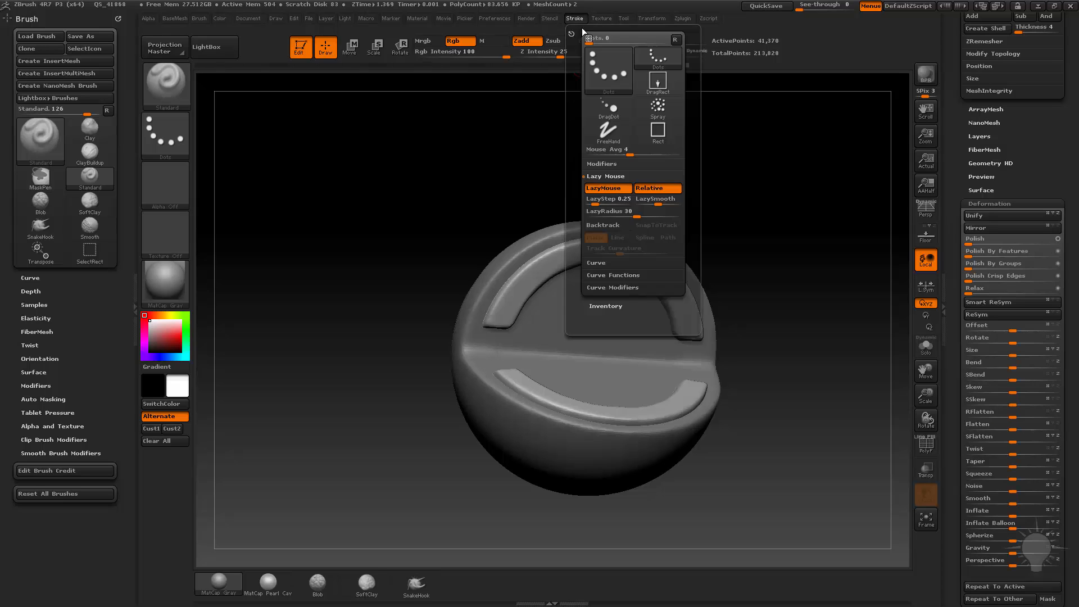